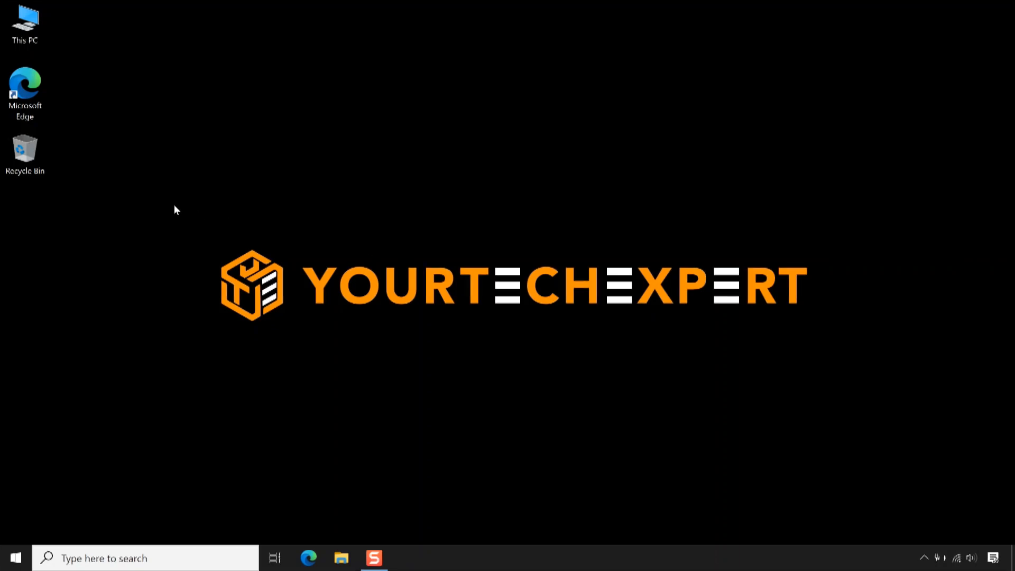
Step: Browse to microsoft.com/software-download, pick Windows 10 and request the Update Assistant via Update now
{"action": "left_click", "coordinate": [23, 84]}
{"action": "type", "text": "microsoft.com/software-"}
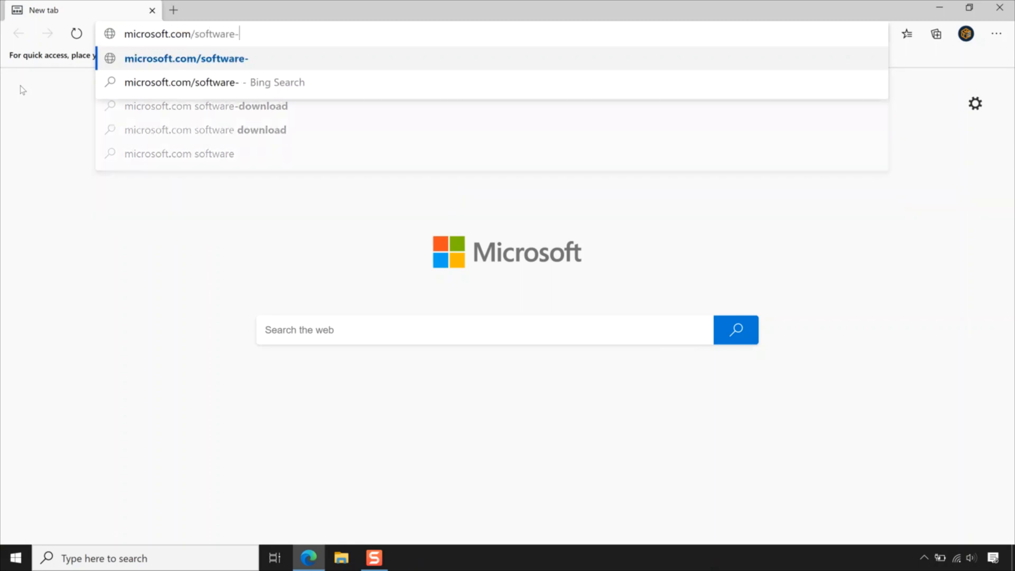
{"action": "key", "text": "Enter"}
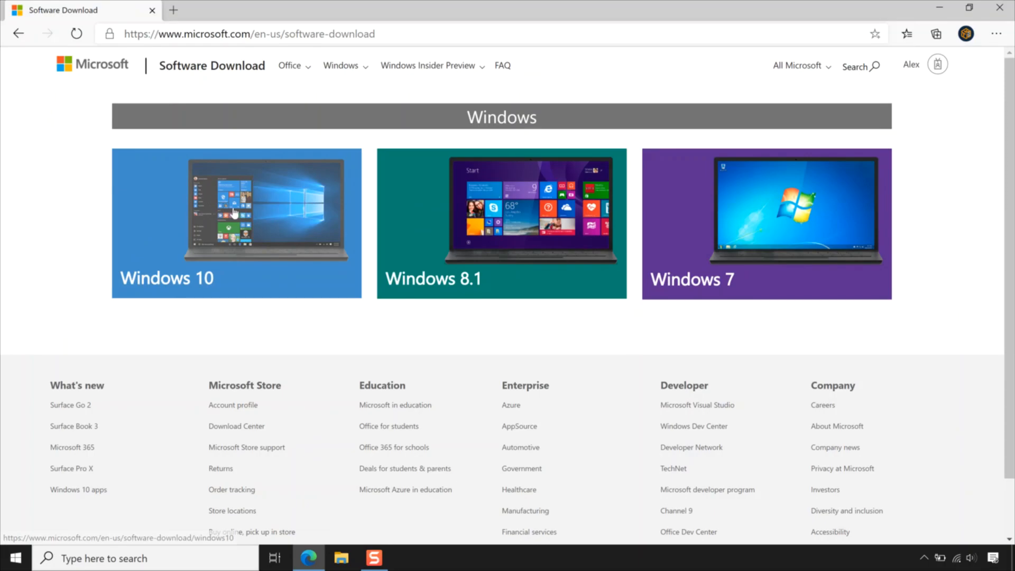
{"action": "left_click", "coordinate": [234, 213]}
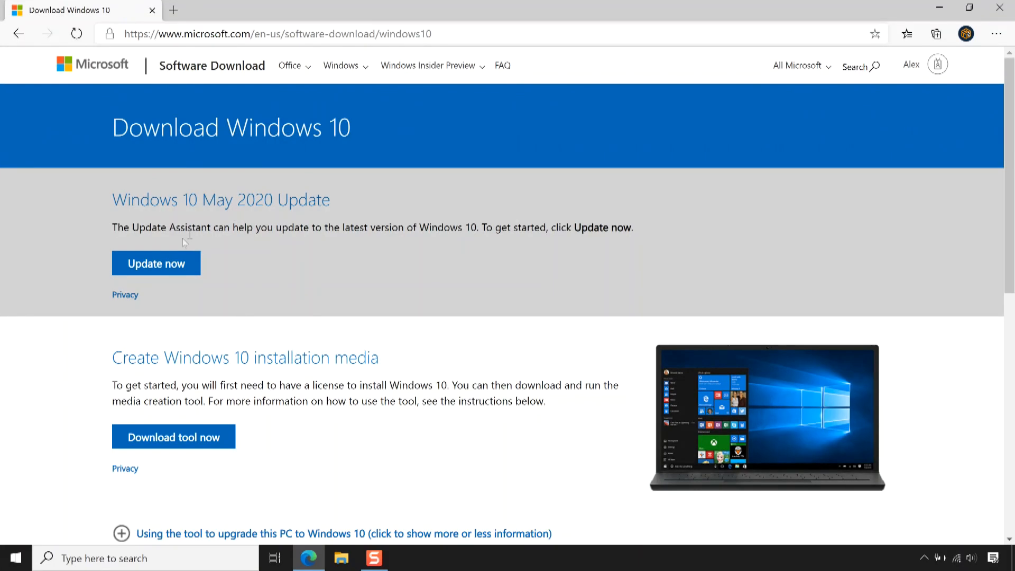
{"action": "left_click", "coordinate": [155, 263]}
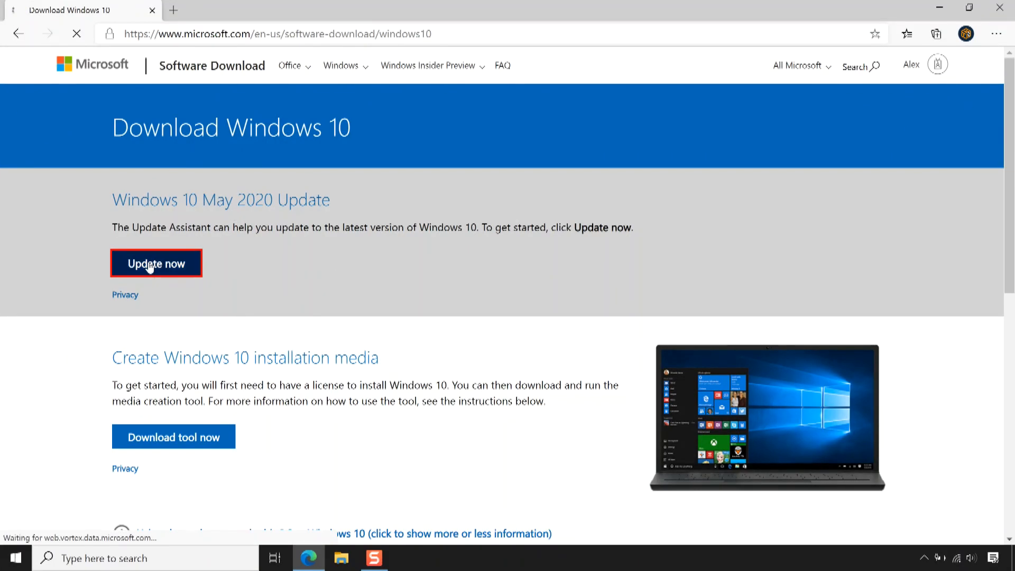
Step: Close Edge and locate Windows10Upgrade9252.exe in the Downloads folder of This PC
{"action": "left_click", "coordinate": [155, 262]}
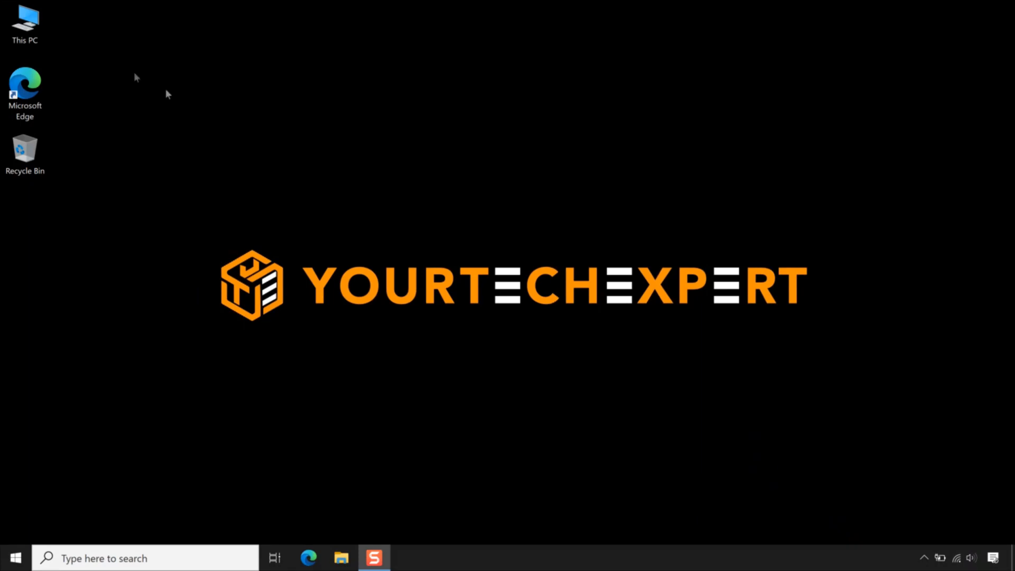
{"action": "double_click", "coordinate": [25, 22]}
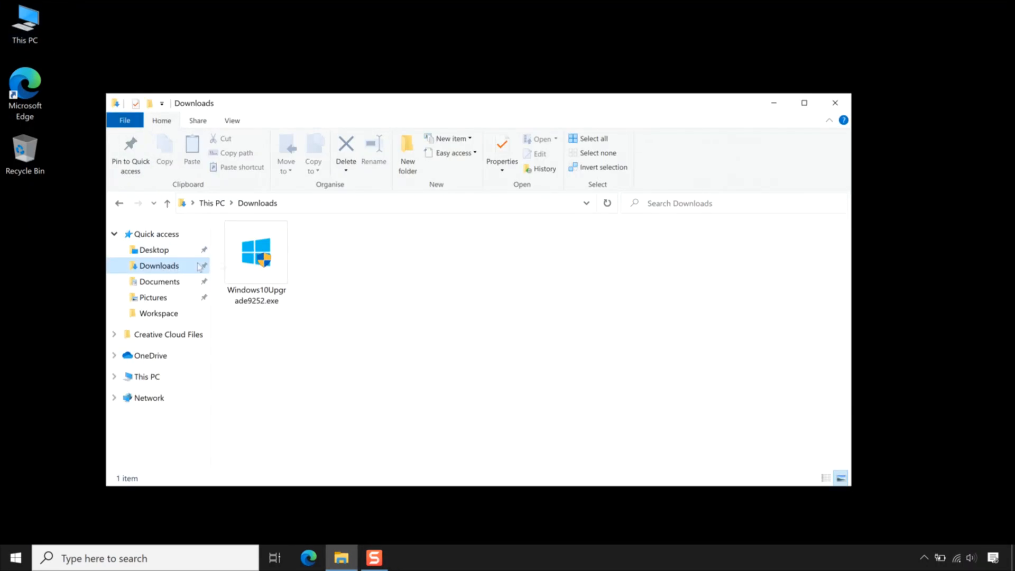
{"action": "left_click", "coordinate": [254, 251]}
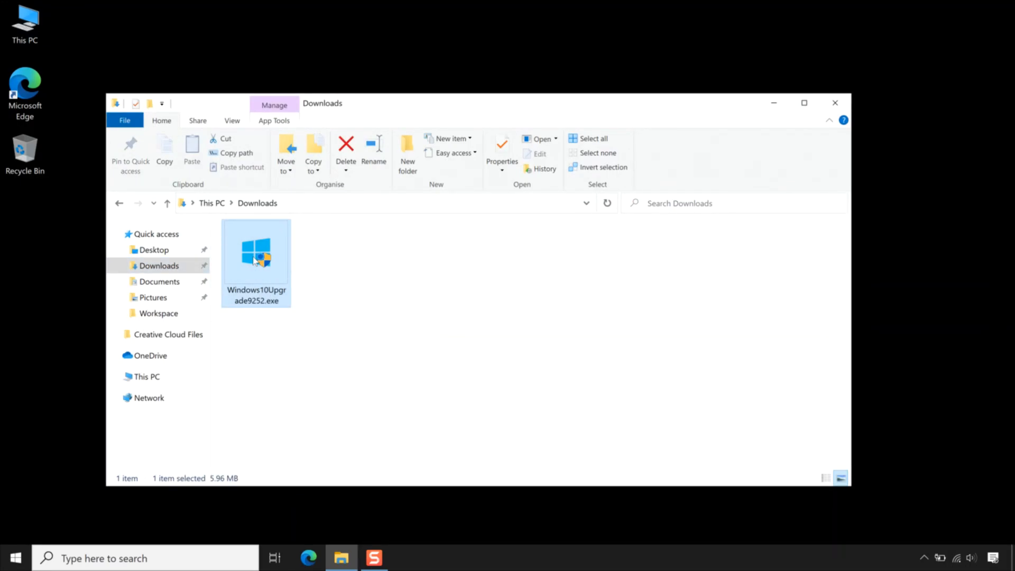
Step: Run Windows10Upgrade9252.exe, pass the compatibility check and minimise the version 2004 download
{"action": "double_click", "coordinate": [255, 254]}
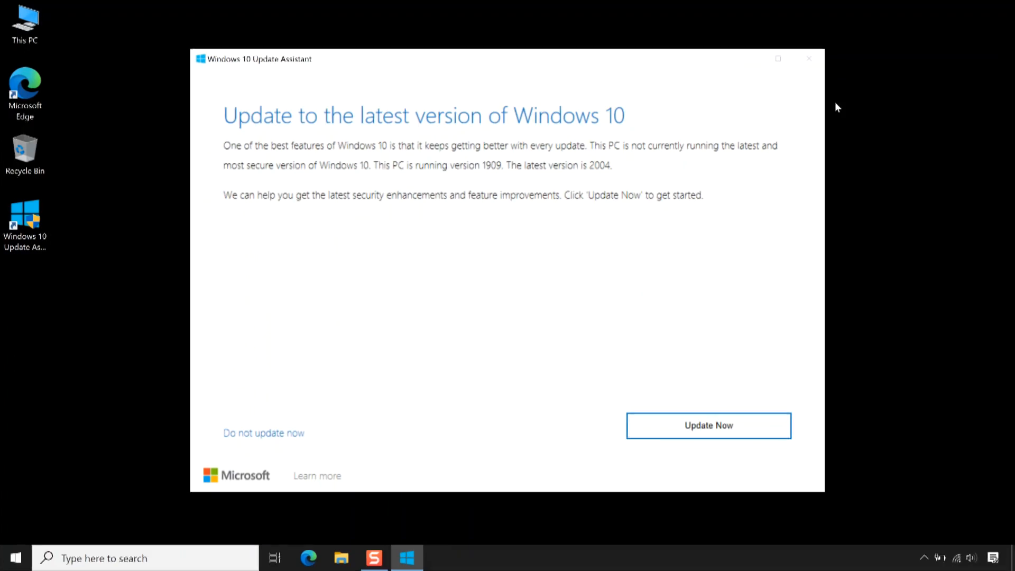
{"action": "mouse_move", "coordinate": [815, 159]}
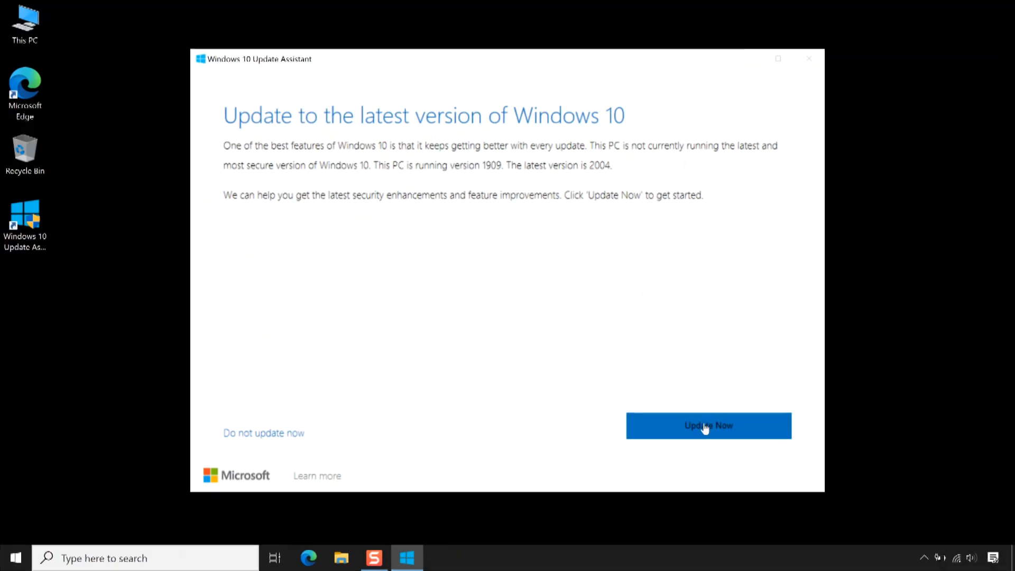
{"action": "left_click", "coordinate": [709, 425]}
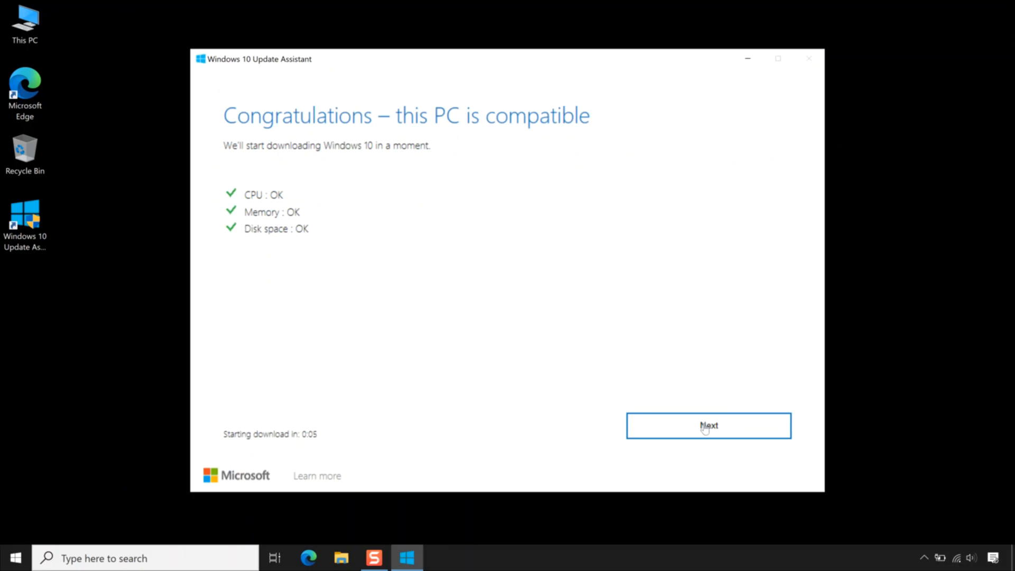
{"action": "left_click", "coordinate": [708, 425]}
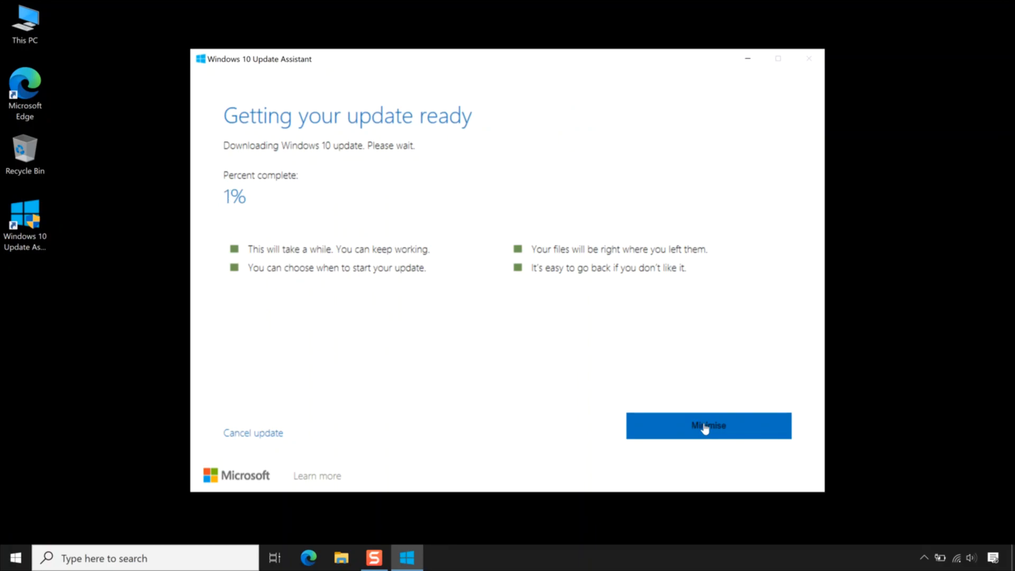
{"action": "left_click", "coordinate": [708, 425]}
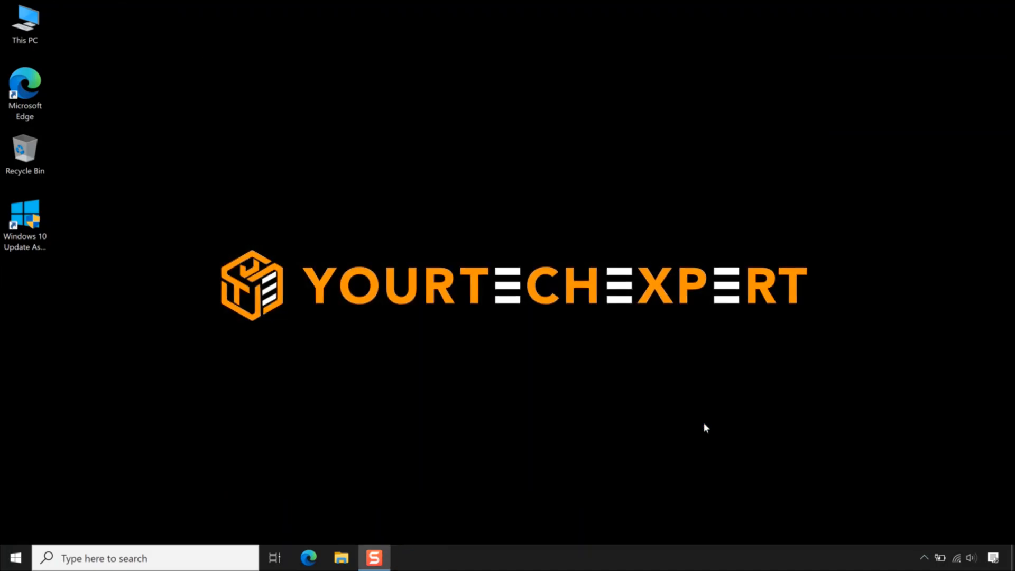
{"action": "mouse_move", "coordinate": [518, 302]}
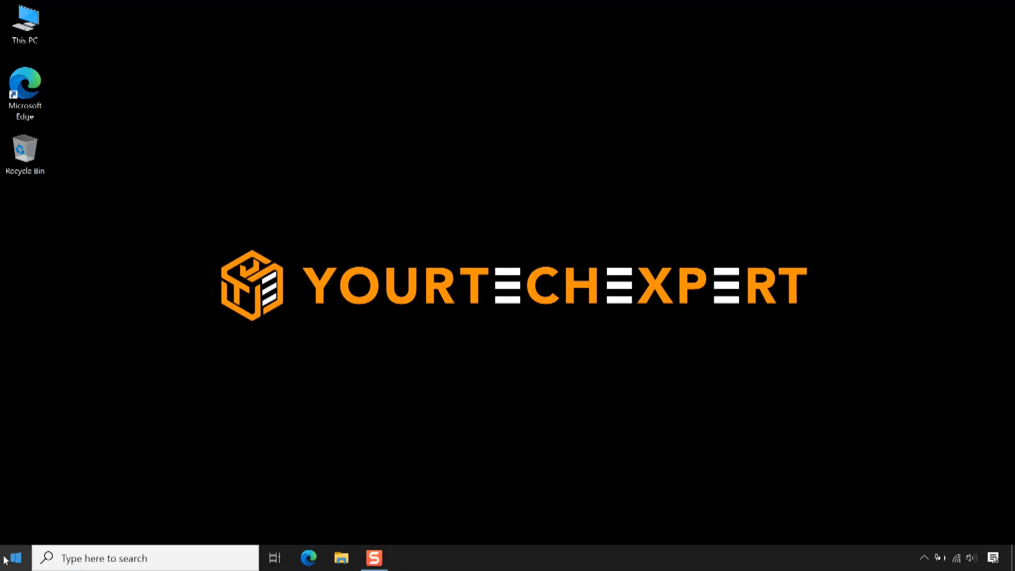
Step: In Update & Security, retry the update check and download the Windows 10 version 2004 feature update
{"action": "left_click", "coordinate": [13, 558]}
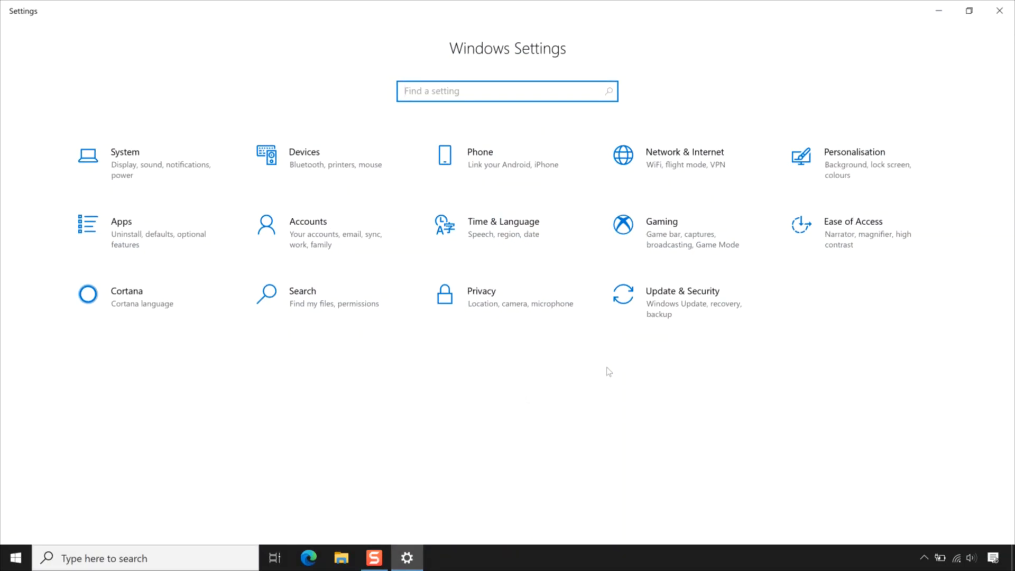
{"action": "left_click", "coordinate": [683, 291]}
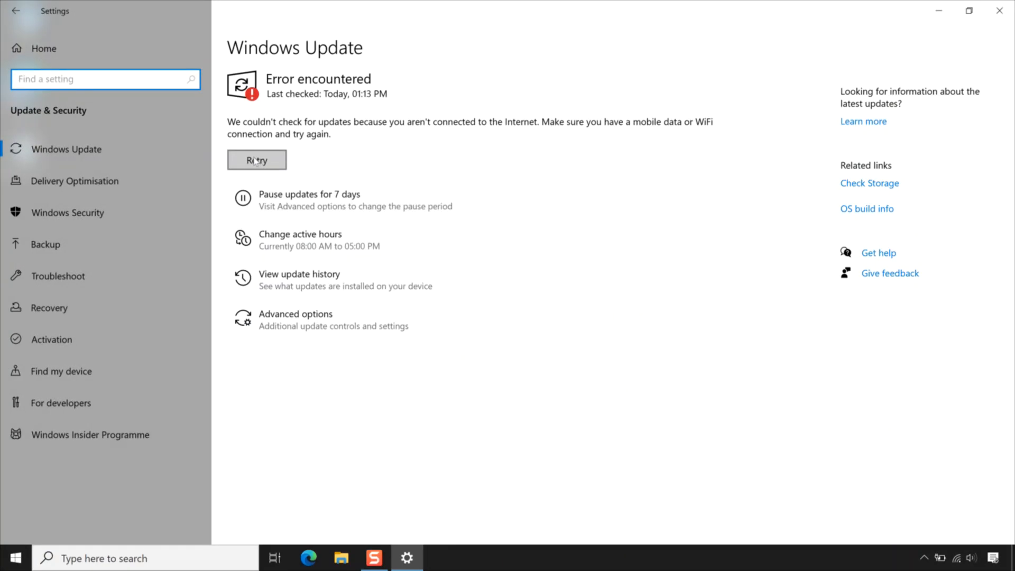
{"action": "left_click", "coordinate": [257, 160]}
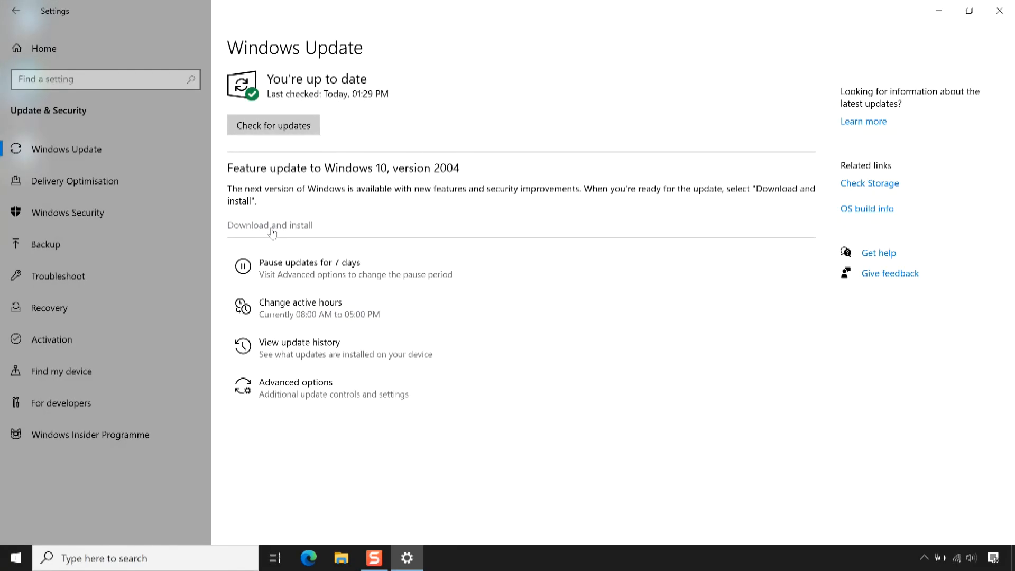
{"action": "left_click", "coordinate": [270, 225]}
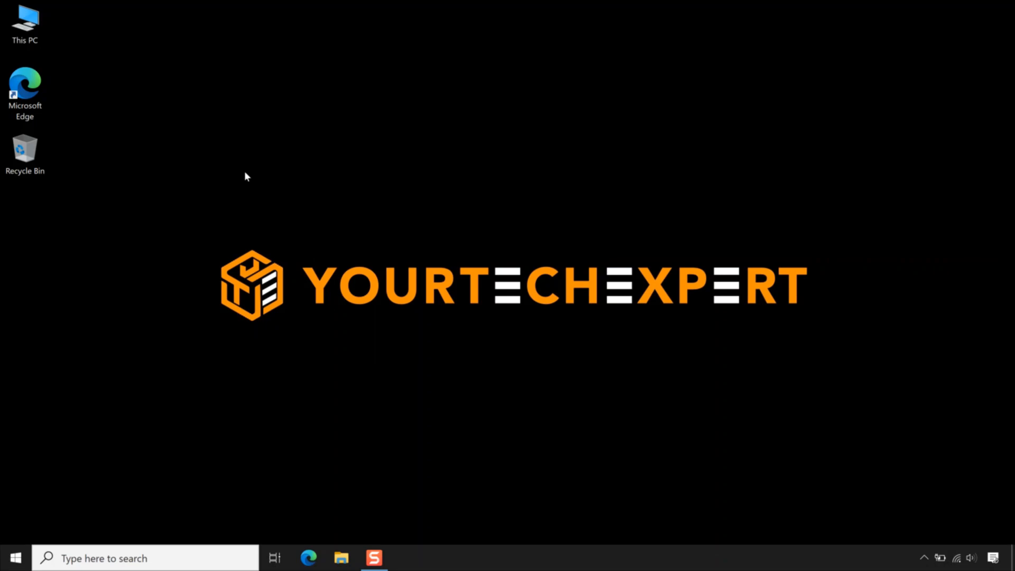
Step: Relaunch Edge at microsoft.com/software-download, reach the Windows 10 page and bring up its context menu
{"action": "left_click", "coordinate": [26, 84]}
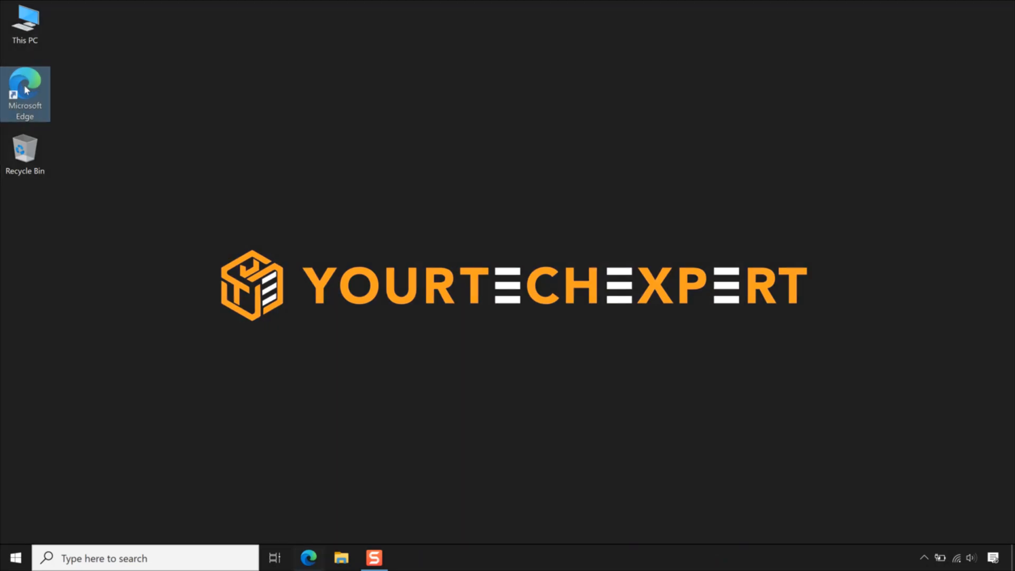
{"action": "double_click", "coordinate": [25, 84]}
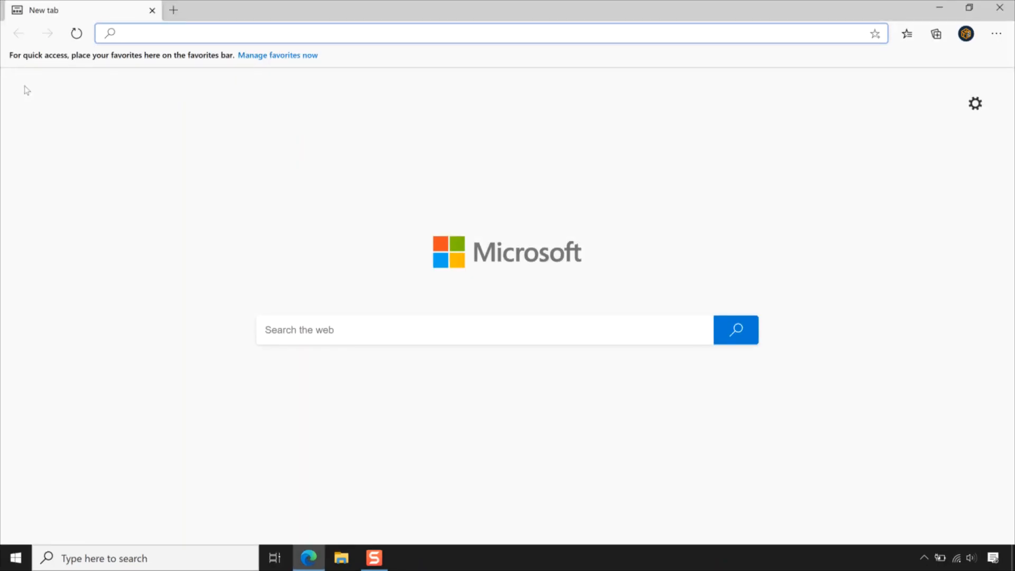
{"action": "type", "text": "microsoft.com/s"}
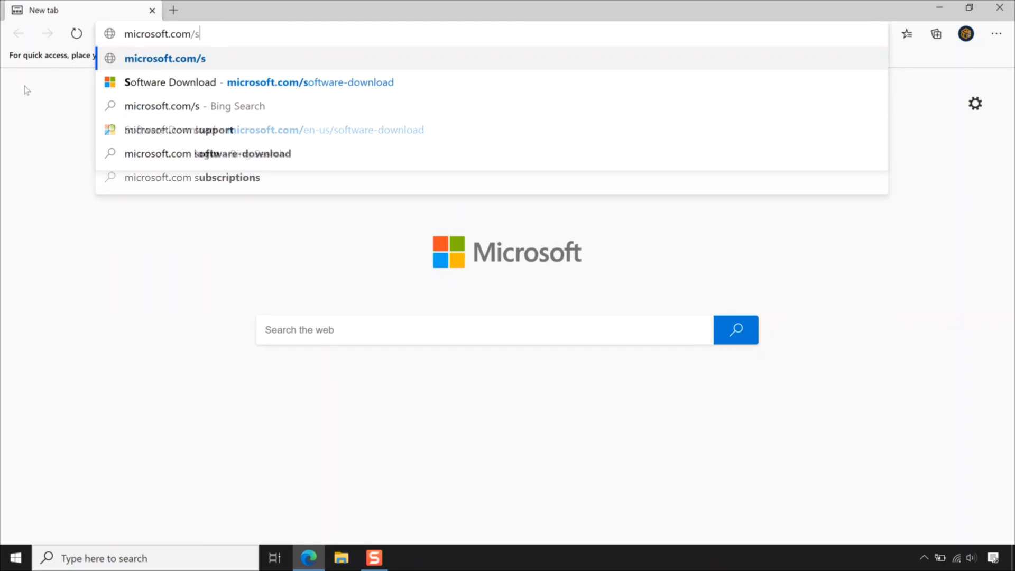
{"action": "type", "text": "oftware-download"}
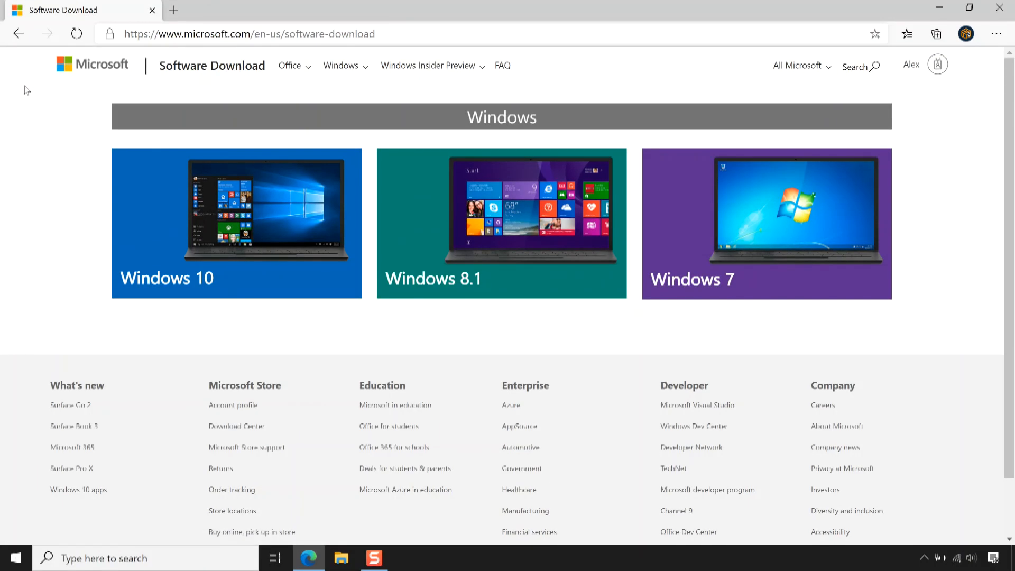
{"action": "mouse_move", "coordinate": [224, 222]}
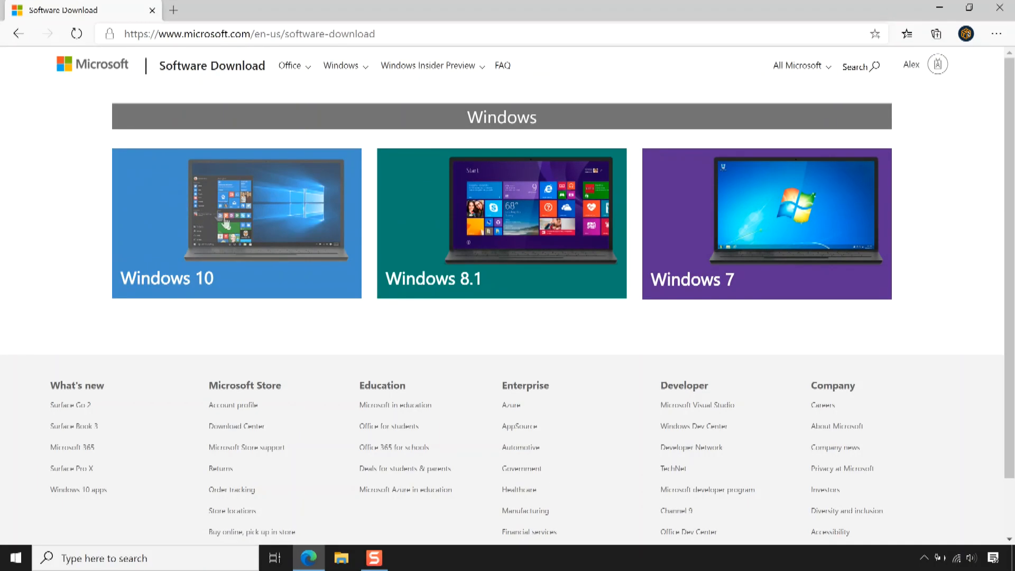
{"action": "left_click", "coordinate": [228, 223]}
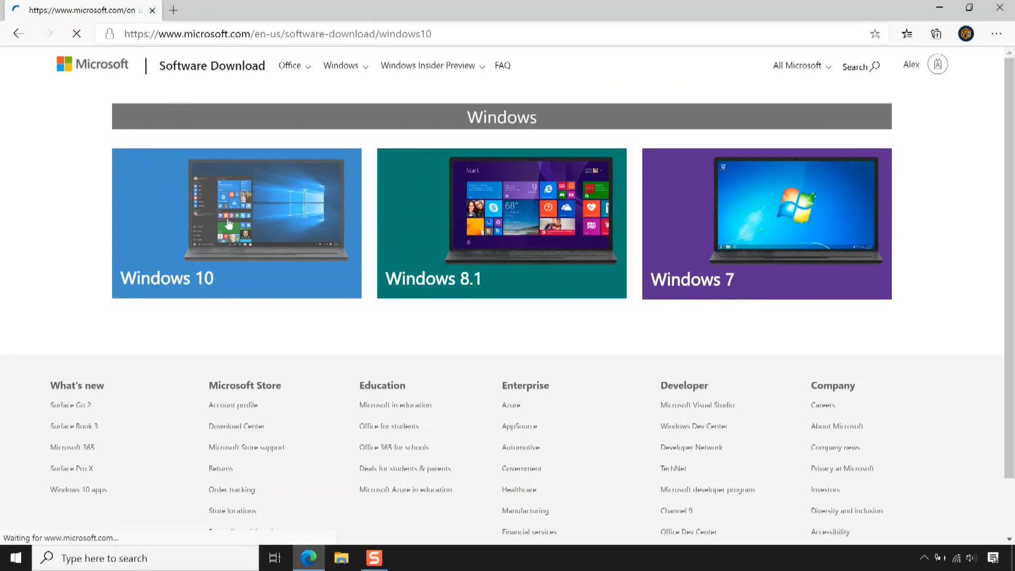
{"action": "left_click", "coordinate": [228, 223]}
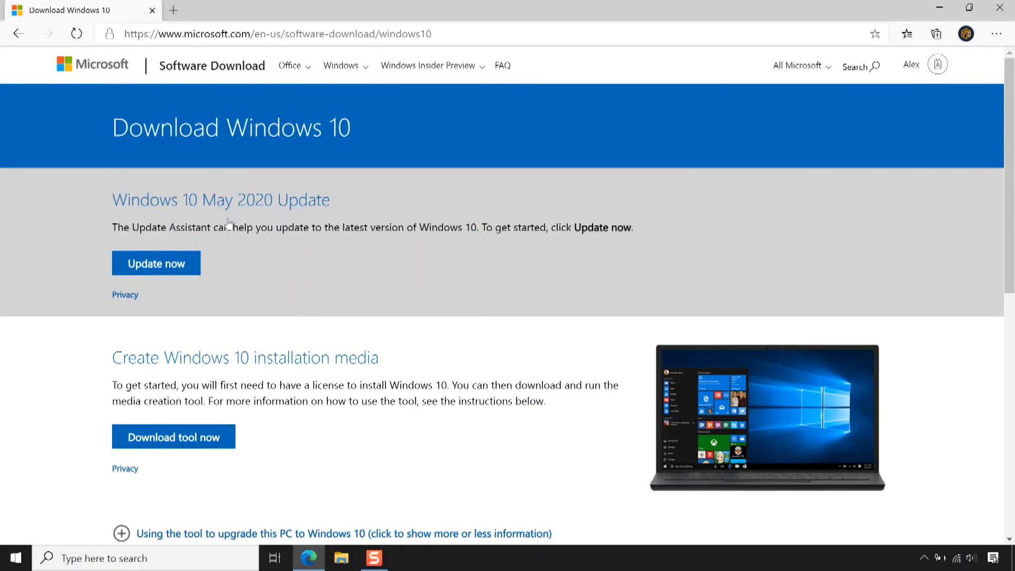
{"action": "right_click", "coordinate": [226, 222]}
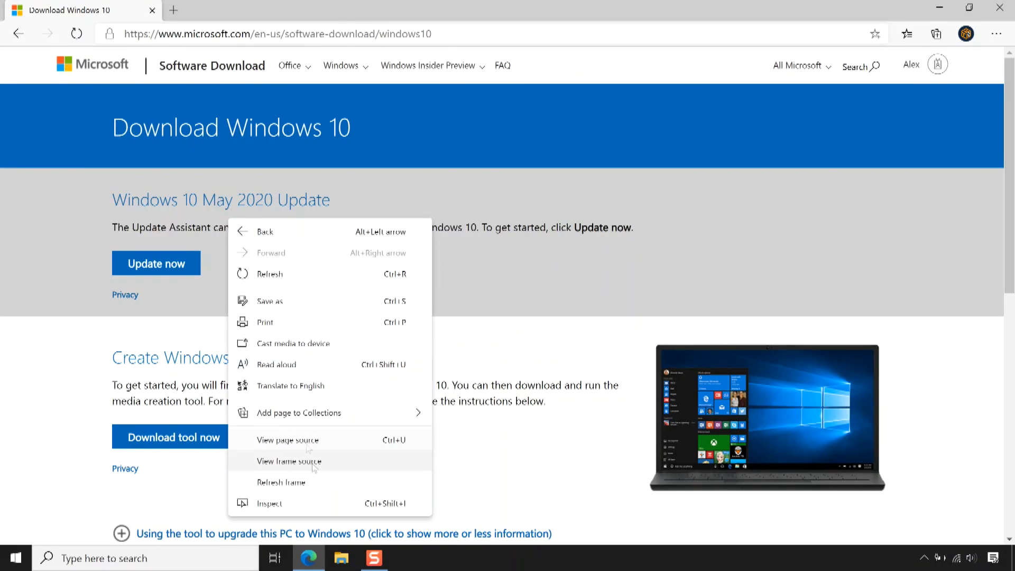
Step: Inspect the page, emulate a tablet device and reload to get the Disc Image (ISO File) edition list
{"action": "left_click", "coordinate": [269, 503]}
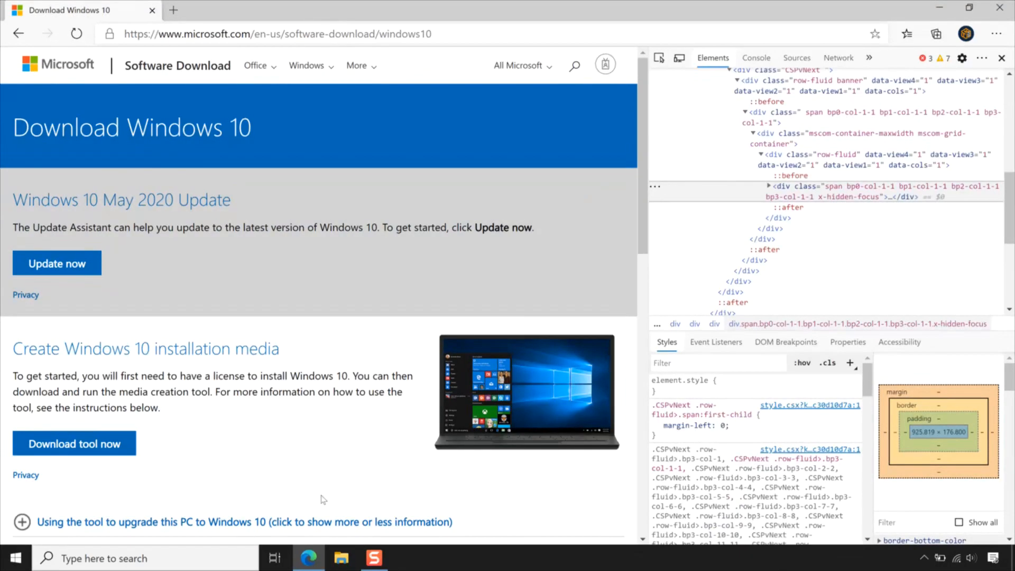
{"action": "mouse_move", "coordinate": [544, 251]}
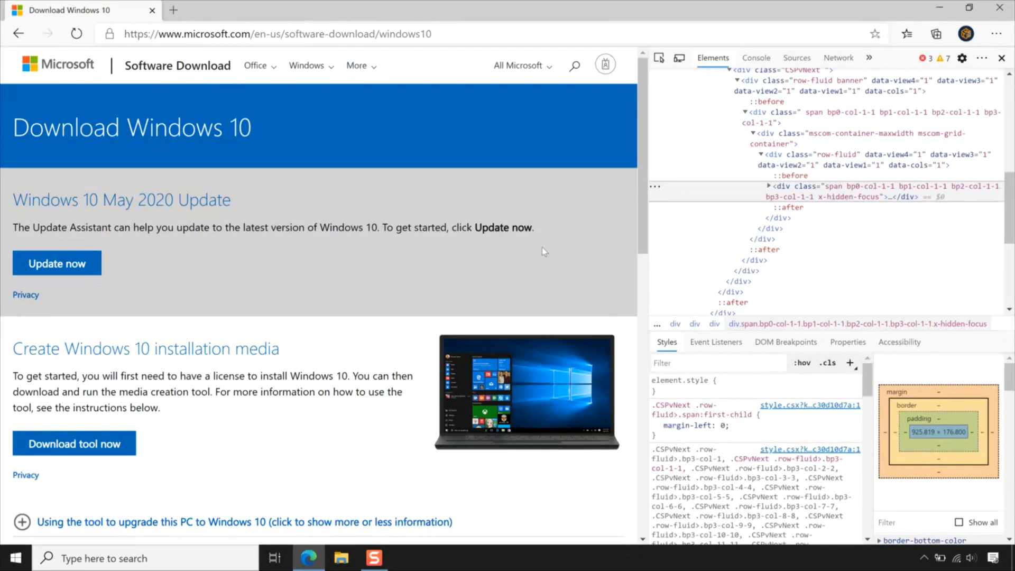
{"action": "left_click", "coordinate": [679, 57]}
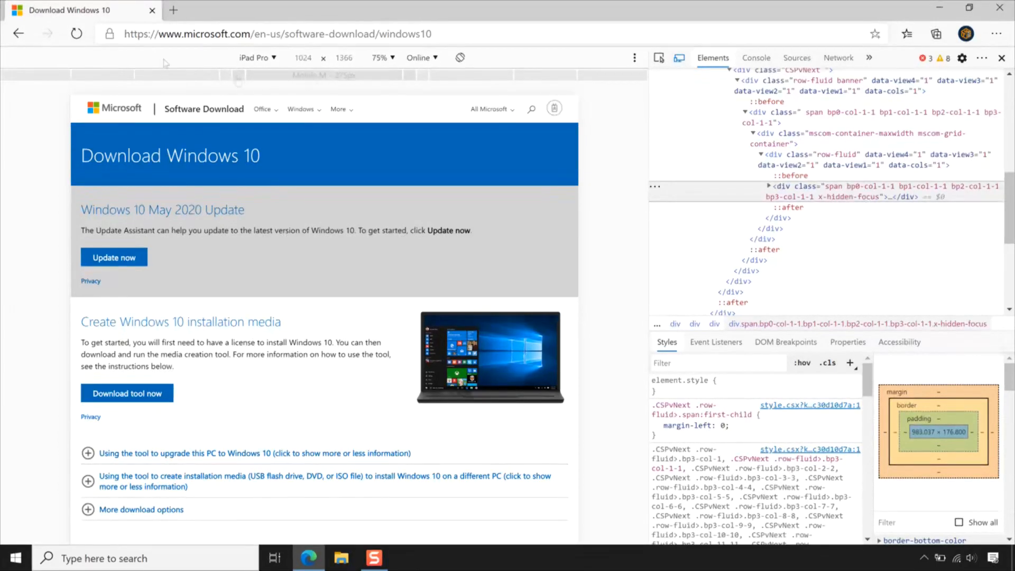
{"action": "left_click", "coordinate": [76, 33]}
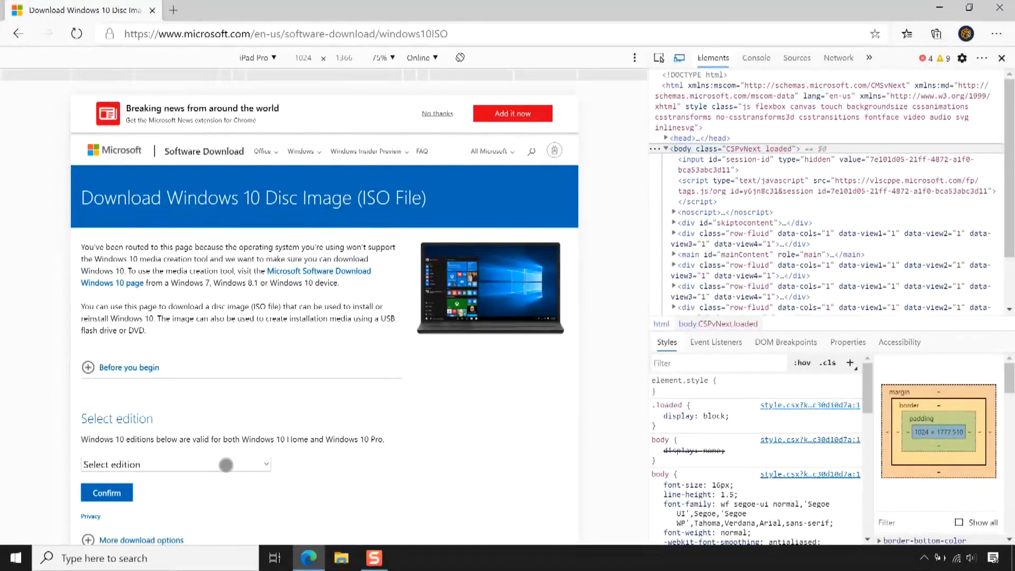
{"action": "left_click", "coordinate": [174, 464]}
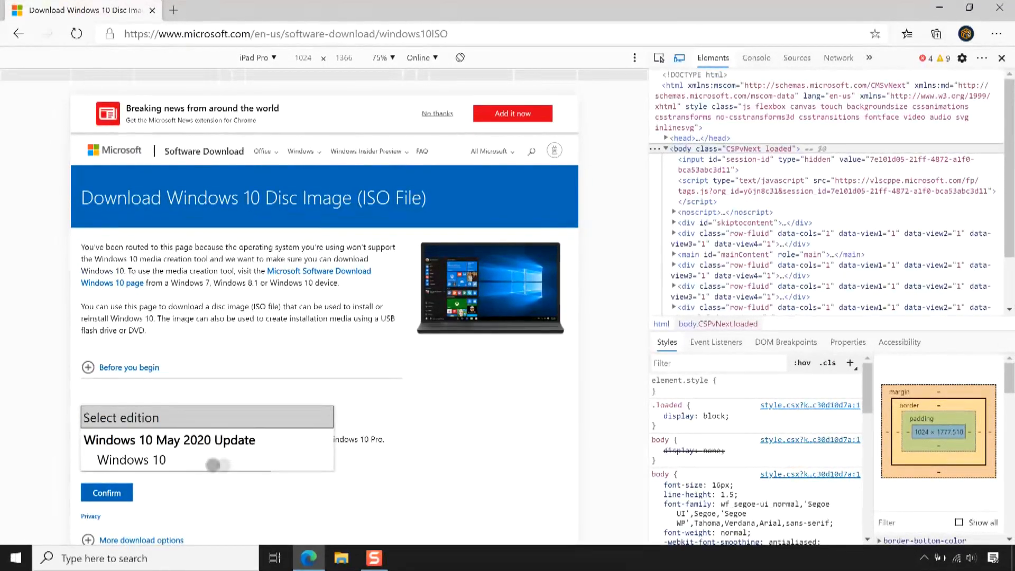
Step: Confirm the Windows 10 edition with English International as the product language
{"action": "left_click", "coordinate": [131, 460]}
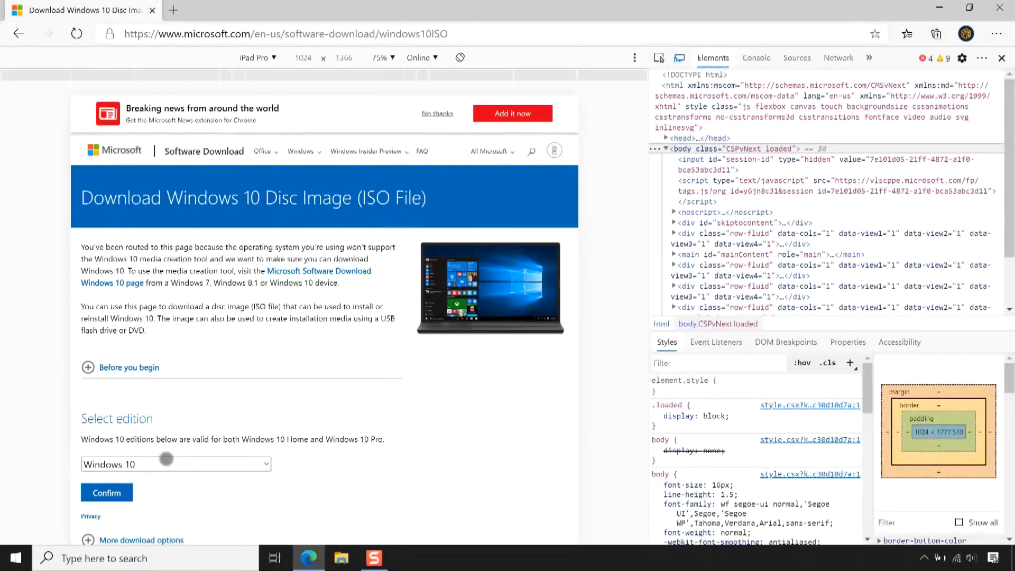
{"action": "left_click", "coordinate": [107, 492]}
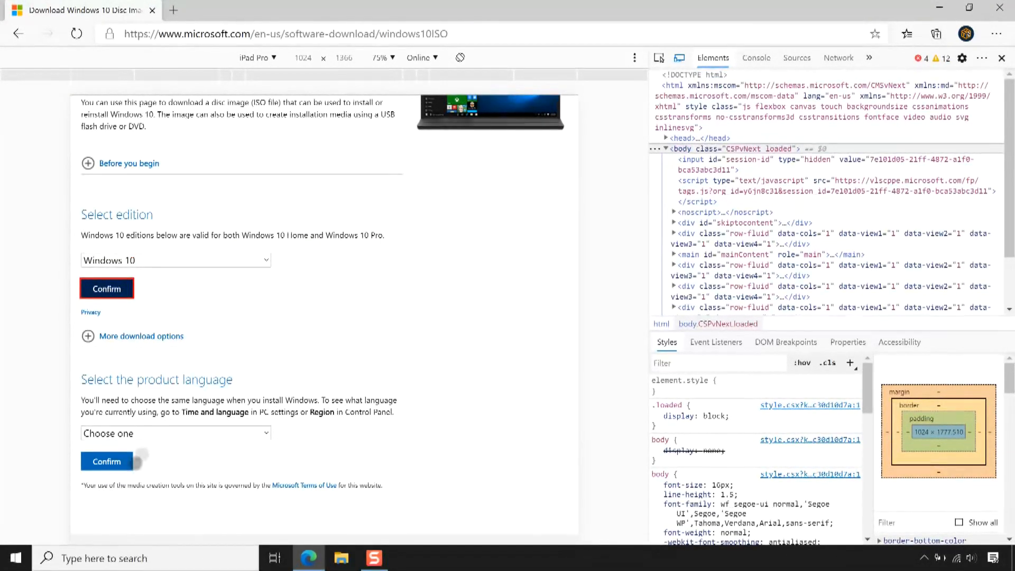
{"action": "left_click", "coordinate": [175, 434]}
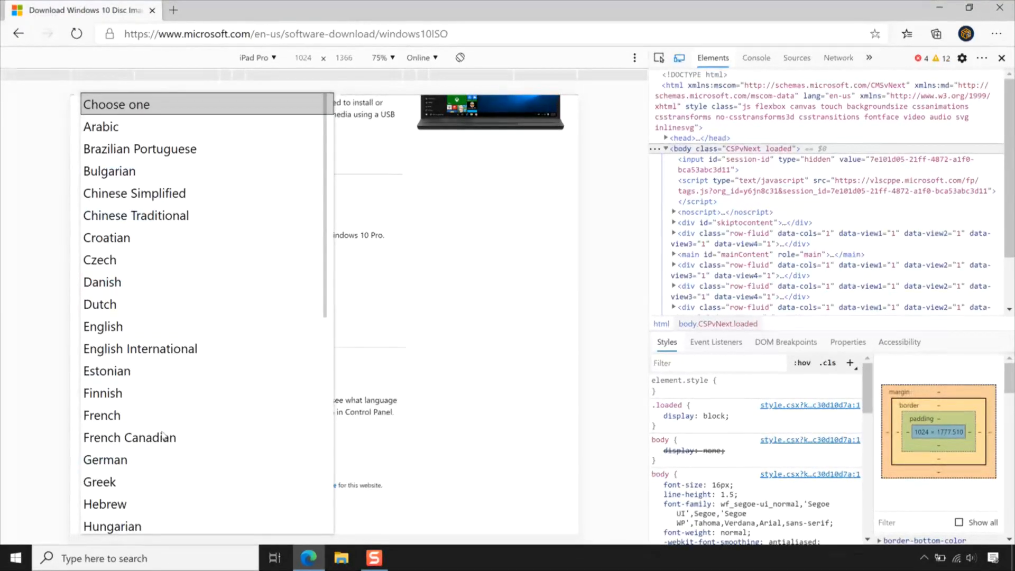
{"action": "left_click", "coordinate": [139, 349]}
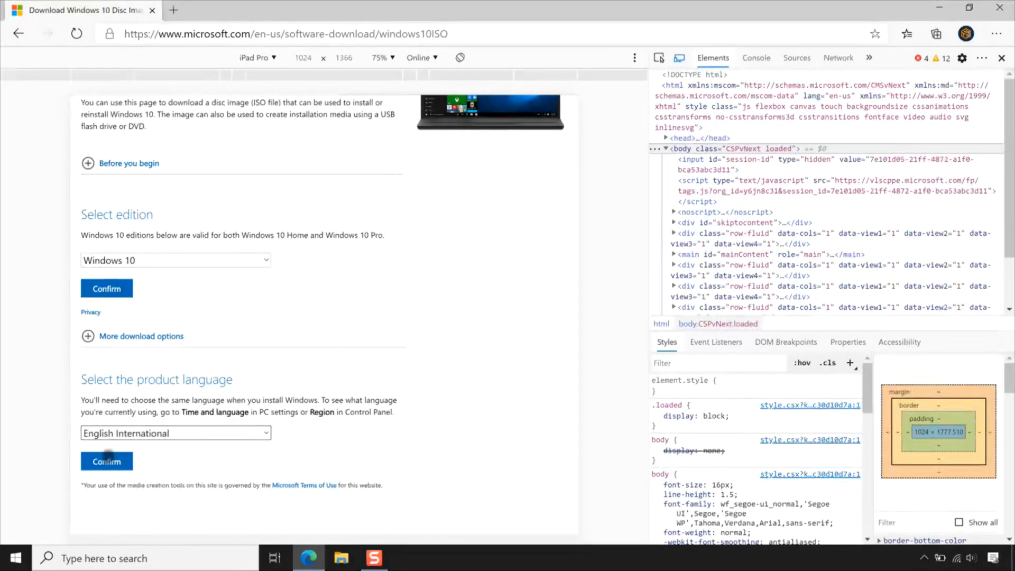
{"action": "left_click", "coordinate": [106, 461]}
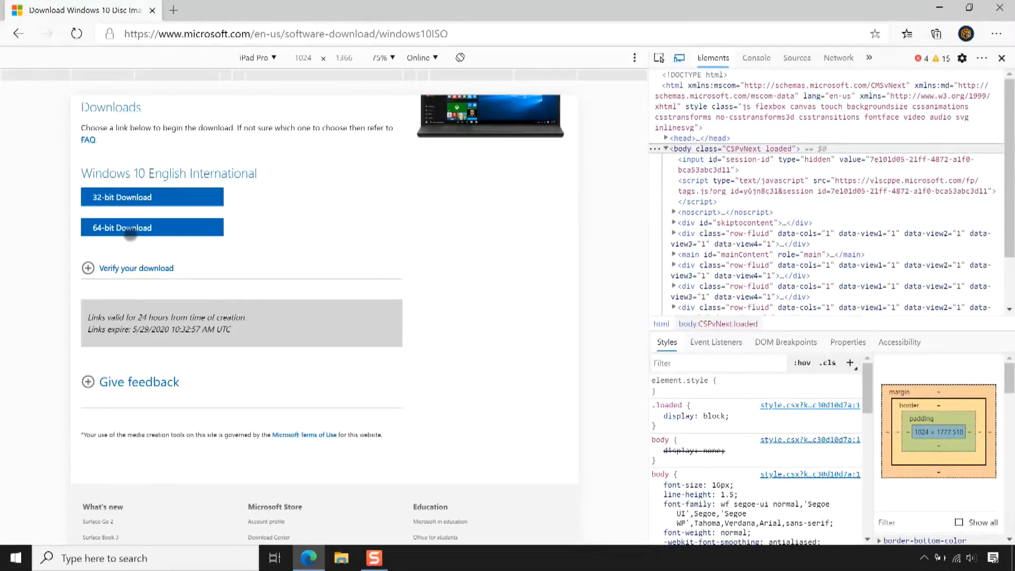
Step: Request the 64-bit ISO download, then close Edge back to the desktop
{"action": "left_click", "coordinate": [130, 229]}
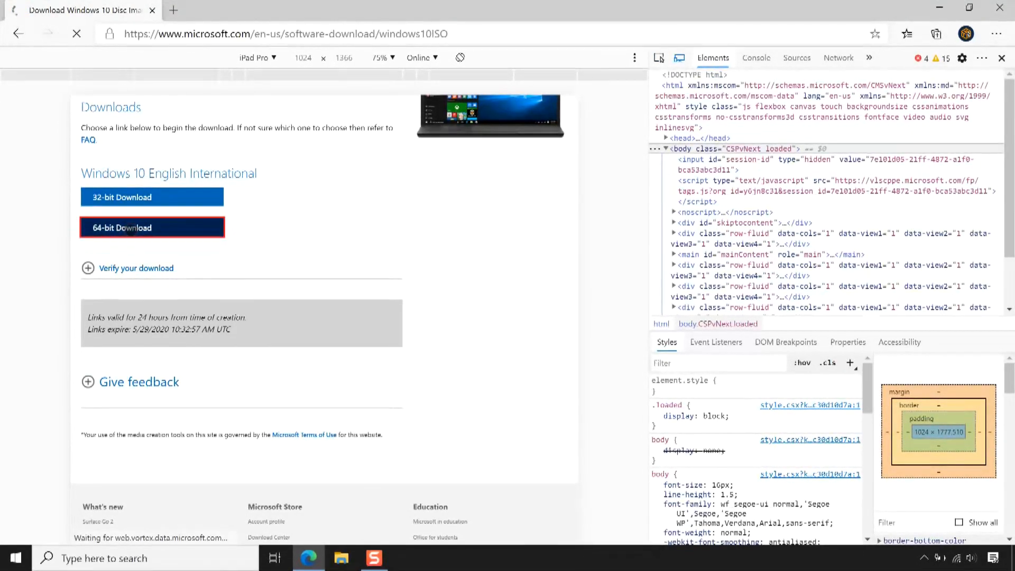
{"action": "left_click", "coordinate": [152, 228]}
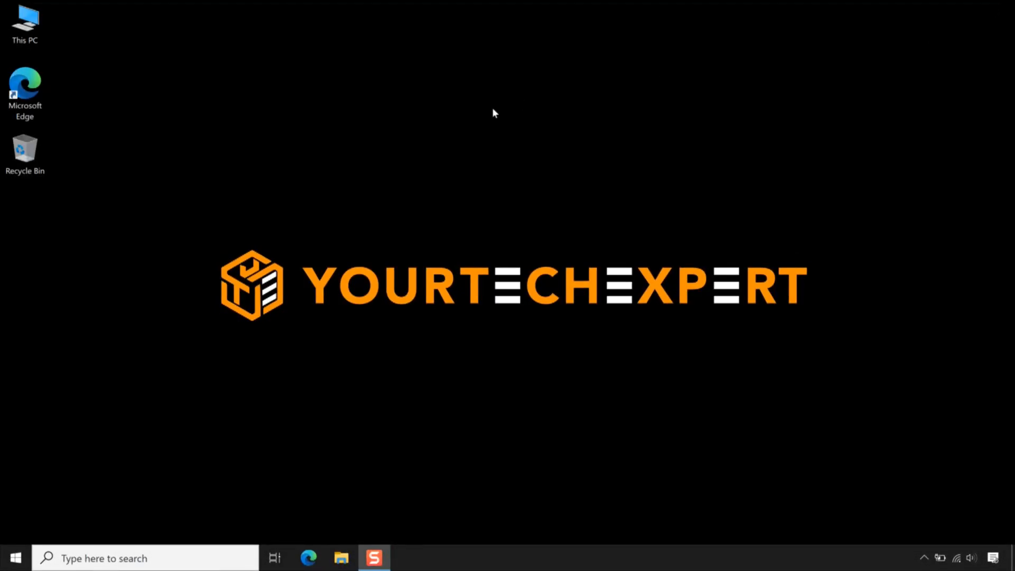
{"action": "left_click", "coordinate": [26, 20]}
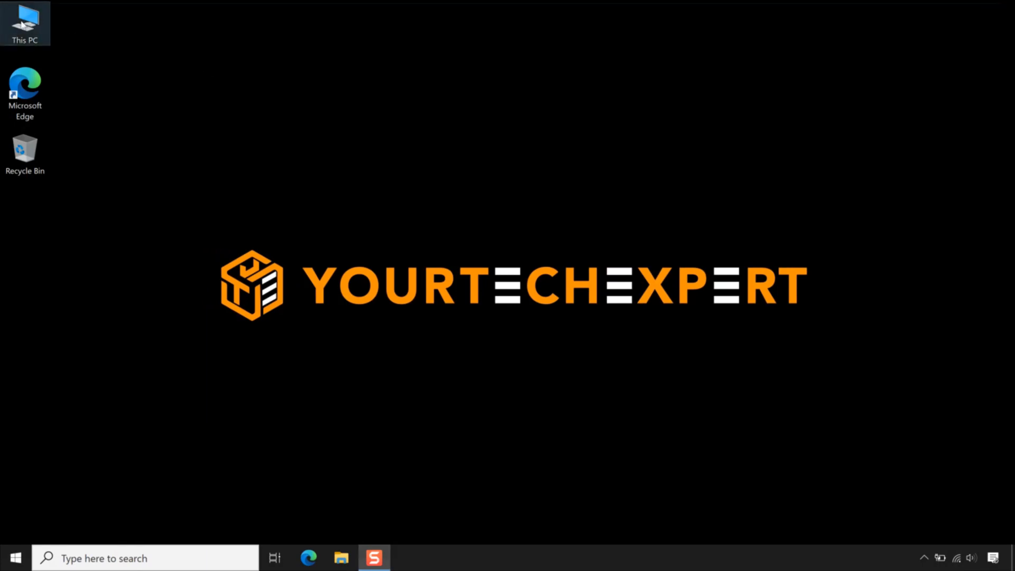